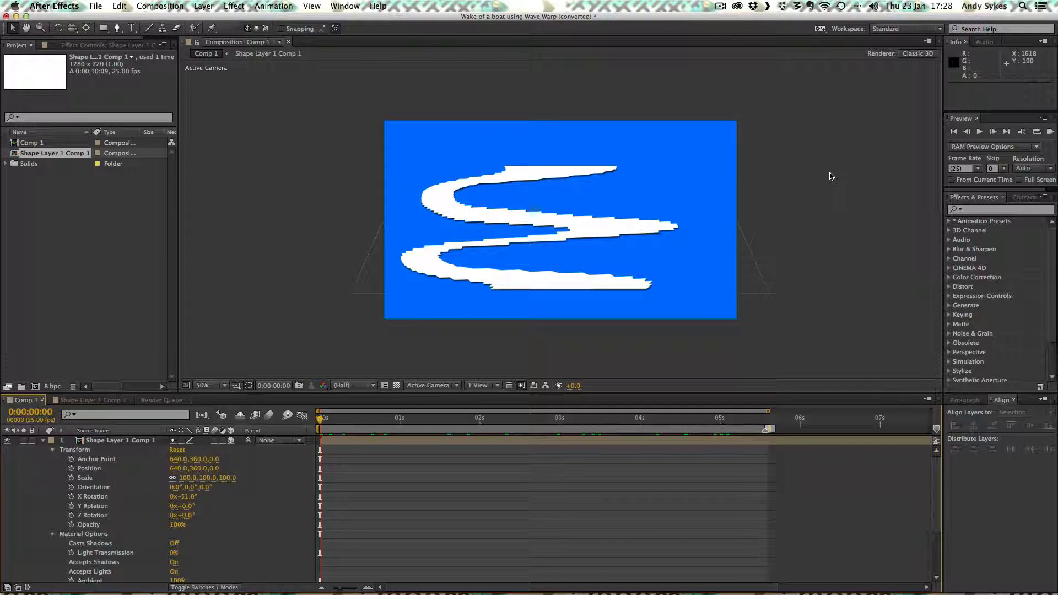
mouse_move(619, 253)
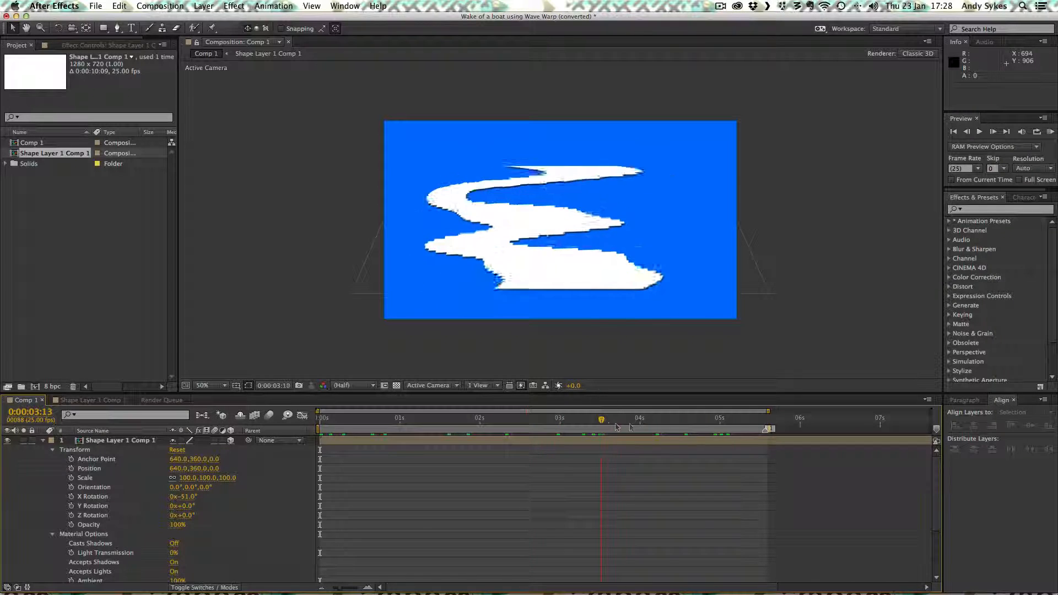
- Preview the wake later in the animation, then return to the first frame
click(674, 418)
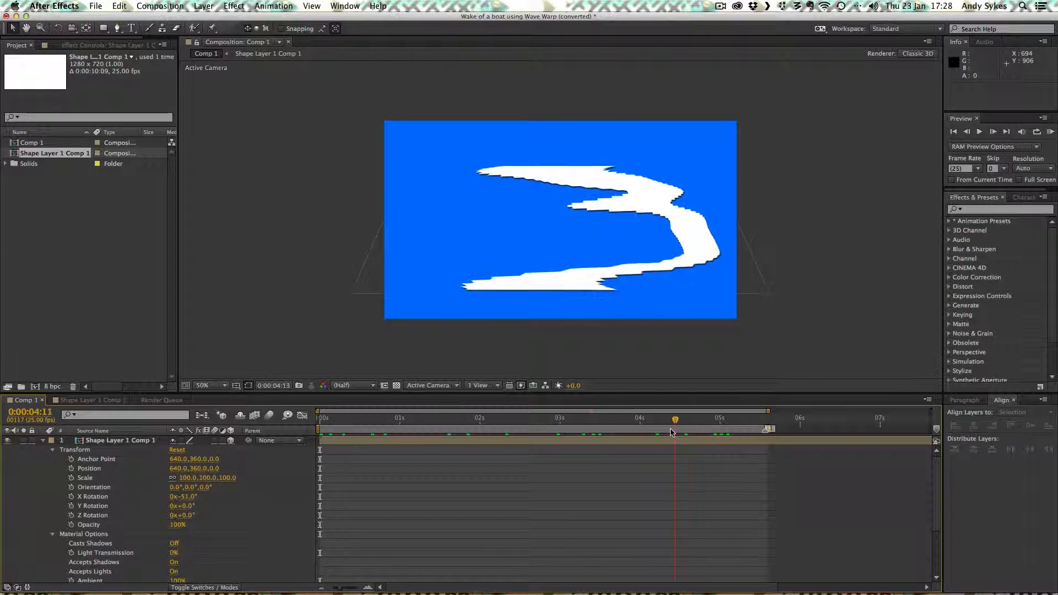
click(321, 417)
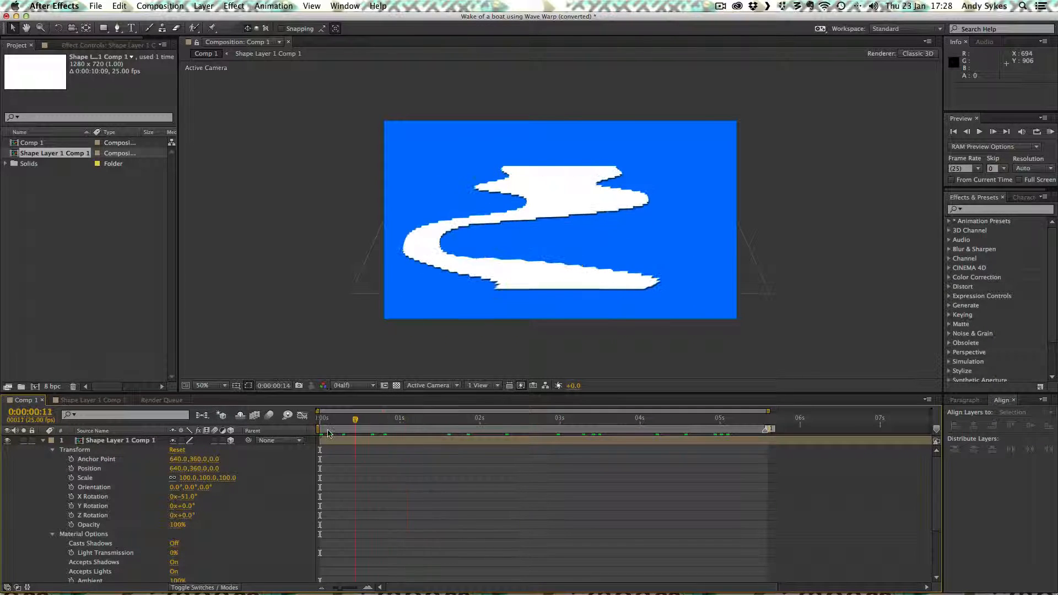
click(321, 416)
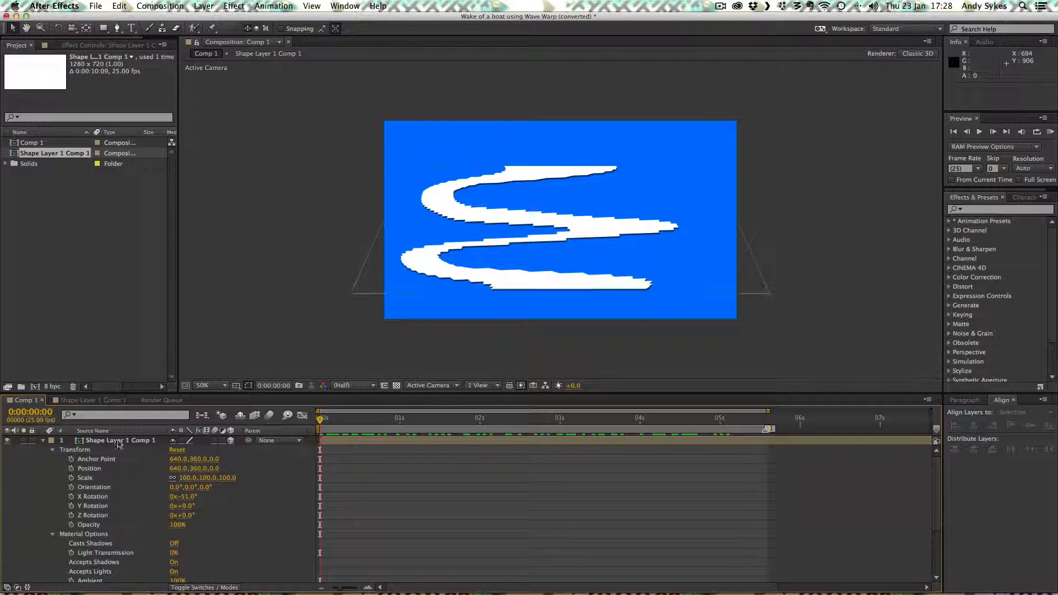
- Rename the compositions to Main Comp and Wave Warp and switch into the Wave Warp comp
click(121, 440)
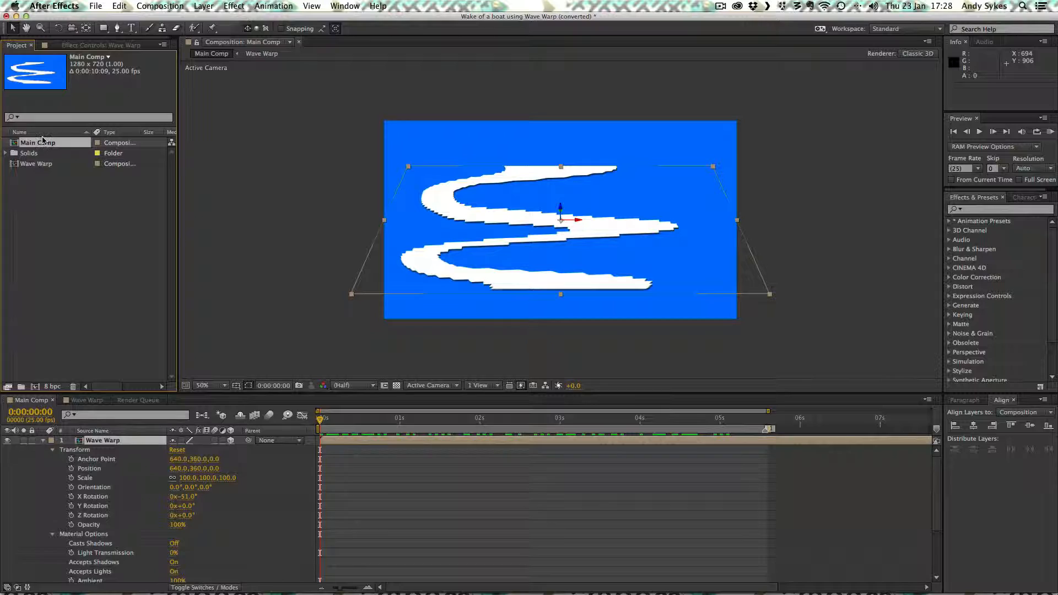
click(39, 142)
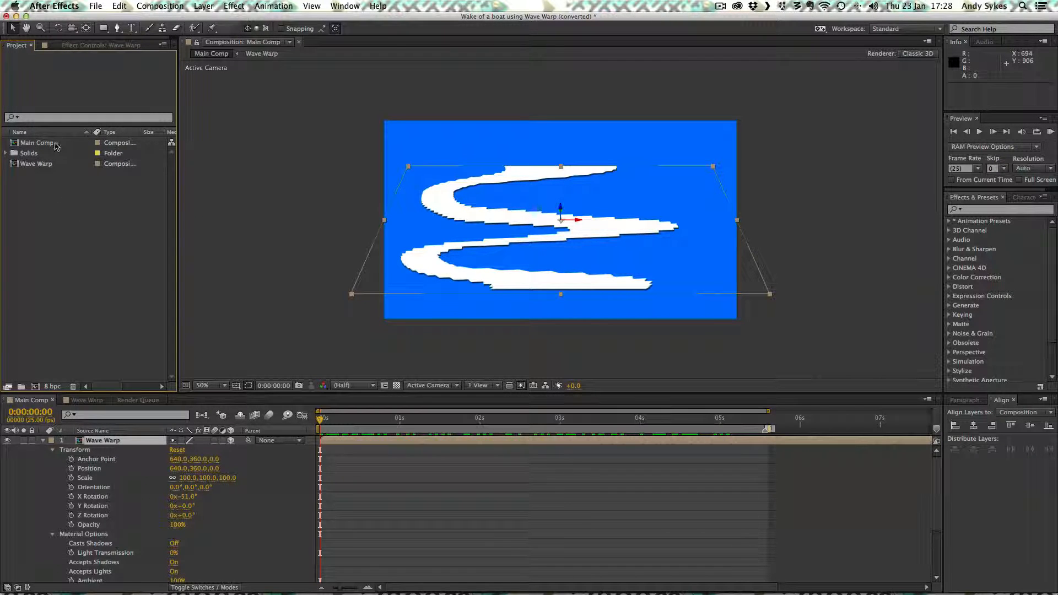
click(37, 142)
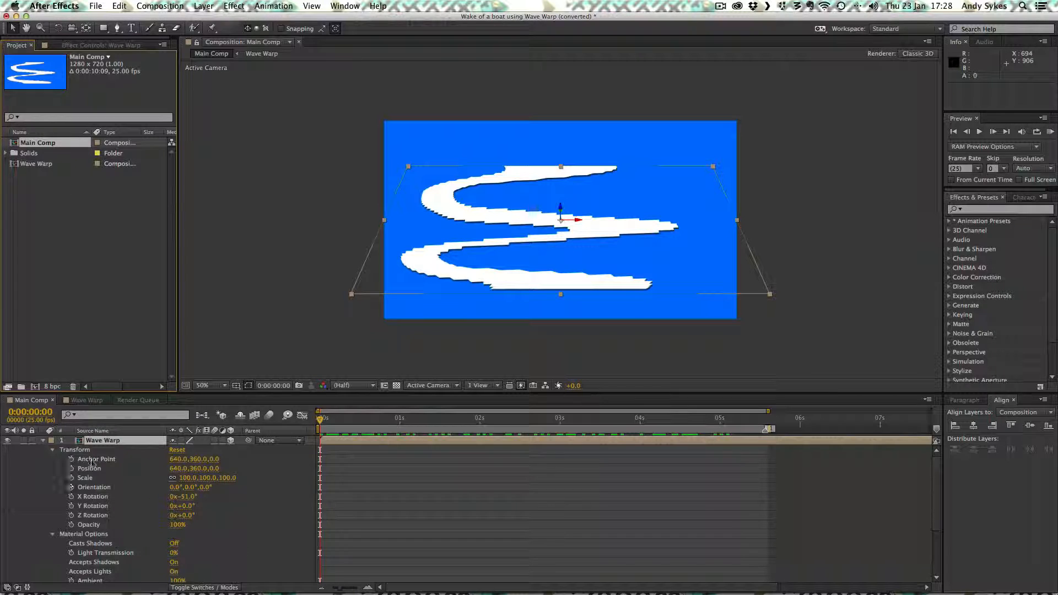
click(84, 399)
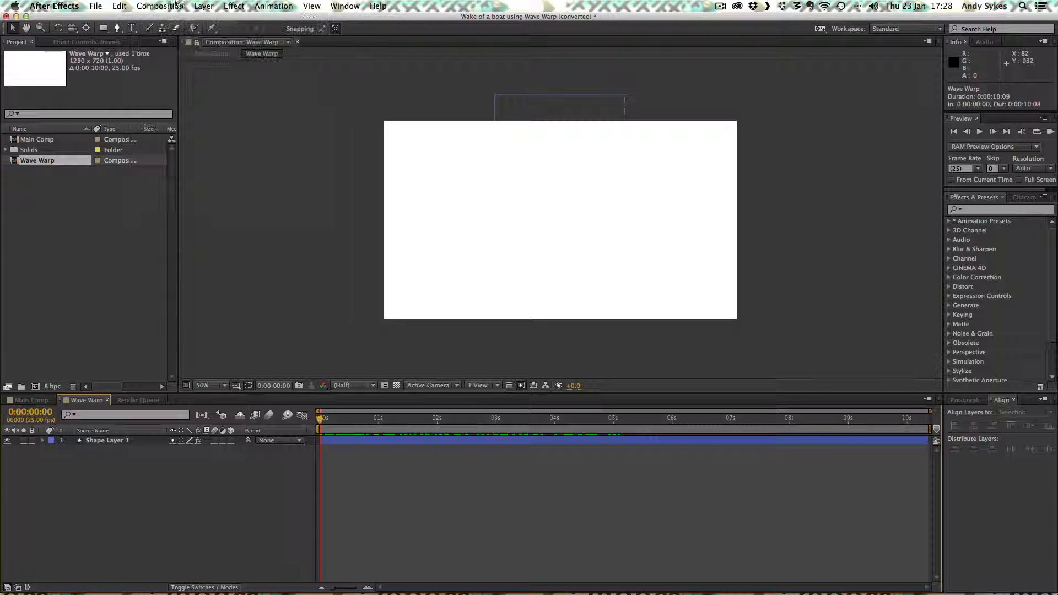
- Set the Wave Warp composition's background colour to black (000000) in Composition Settings
click(159, 6)
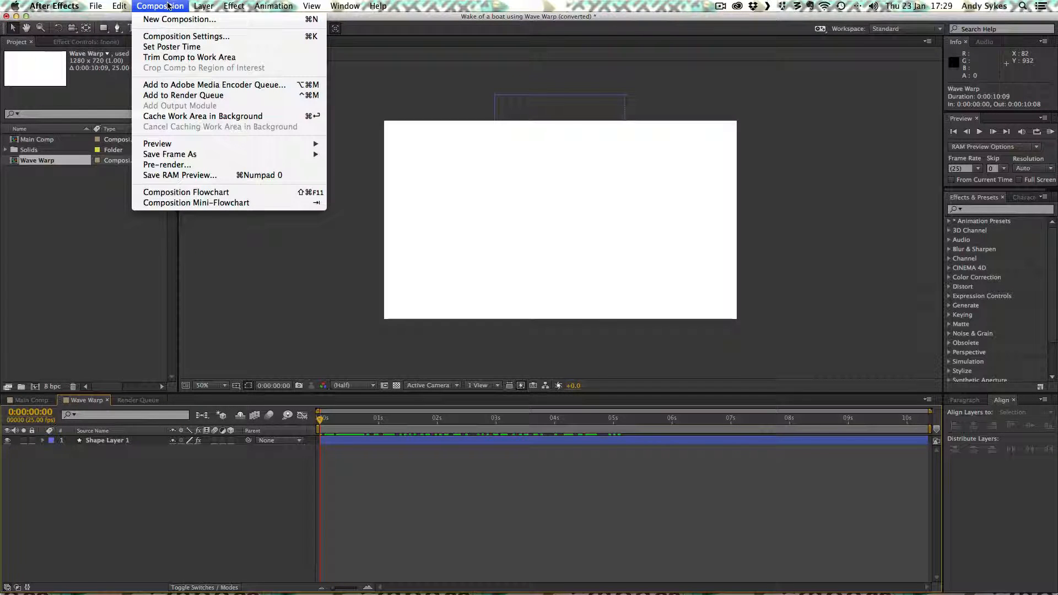
click(186, 35)
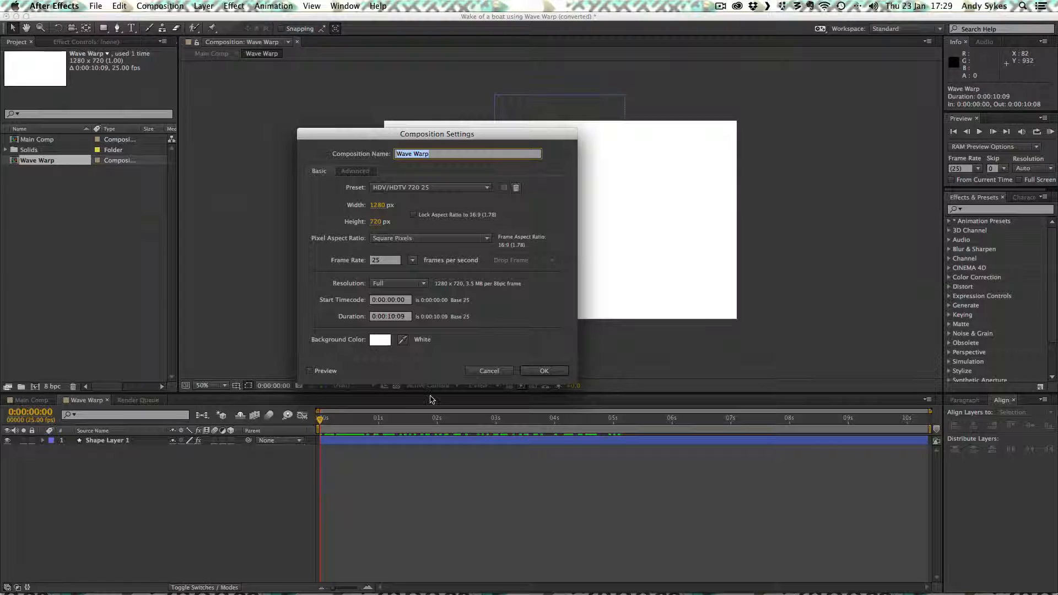
click(379, 339)
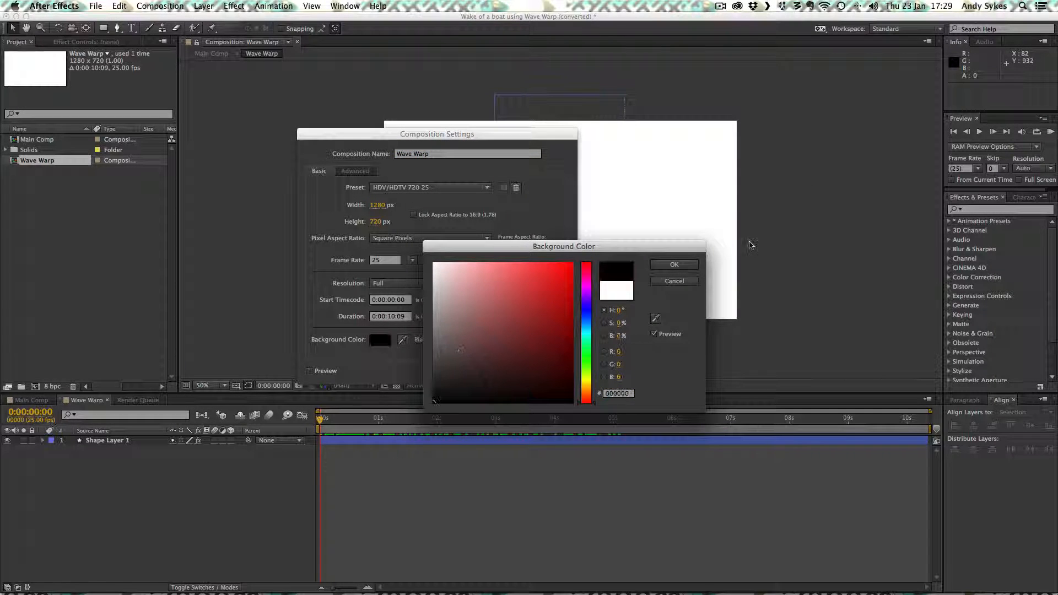
click(673, 263)
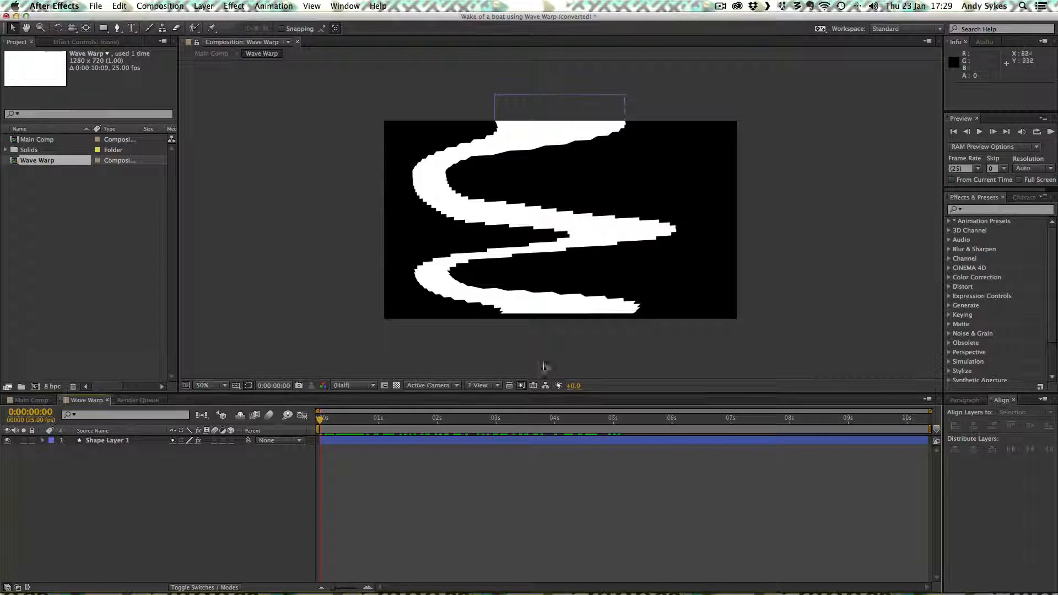
mouse_move(343, 346)
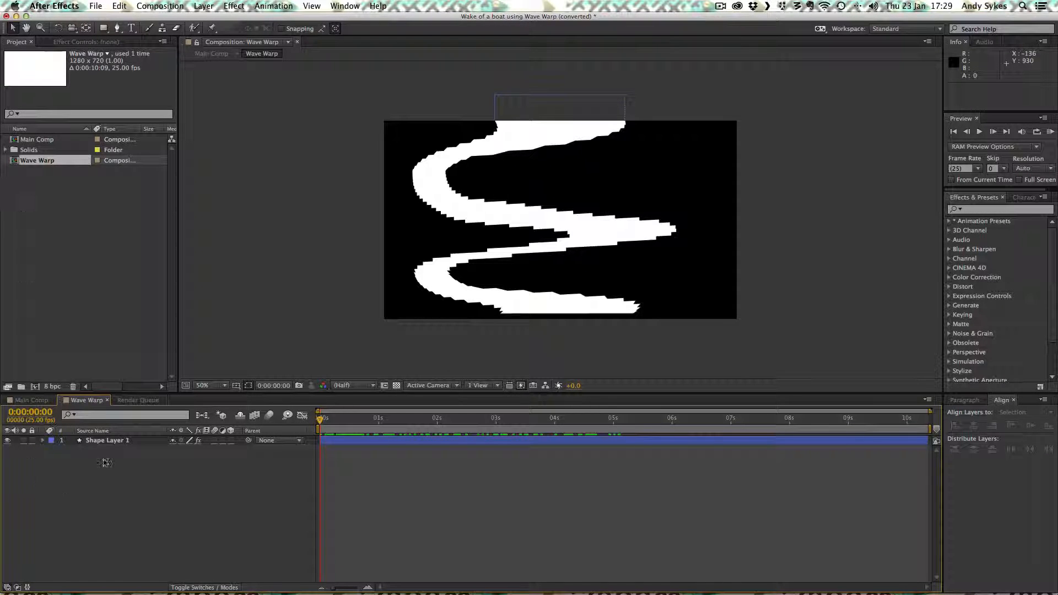
- Select Shape Layer 1 to show its Wave Warp and Posterize Time settings in Effect Controls
click(108, 440)
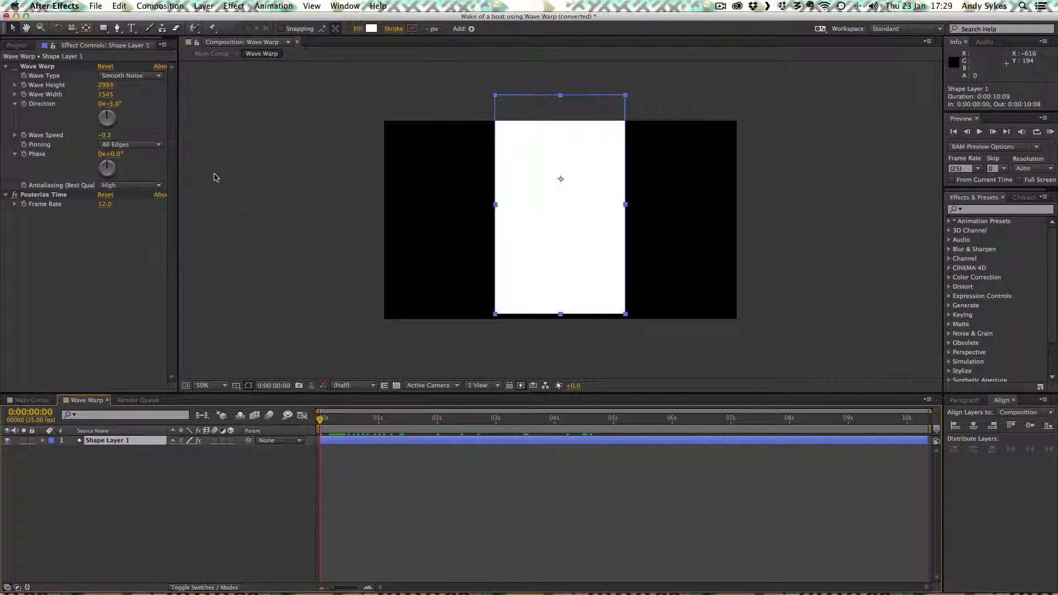
click(841, 417)
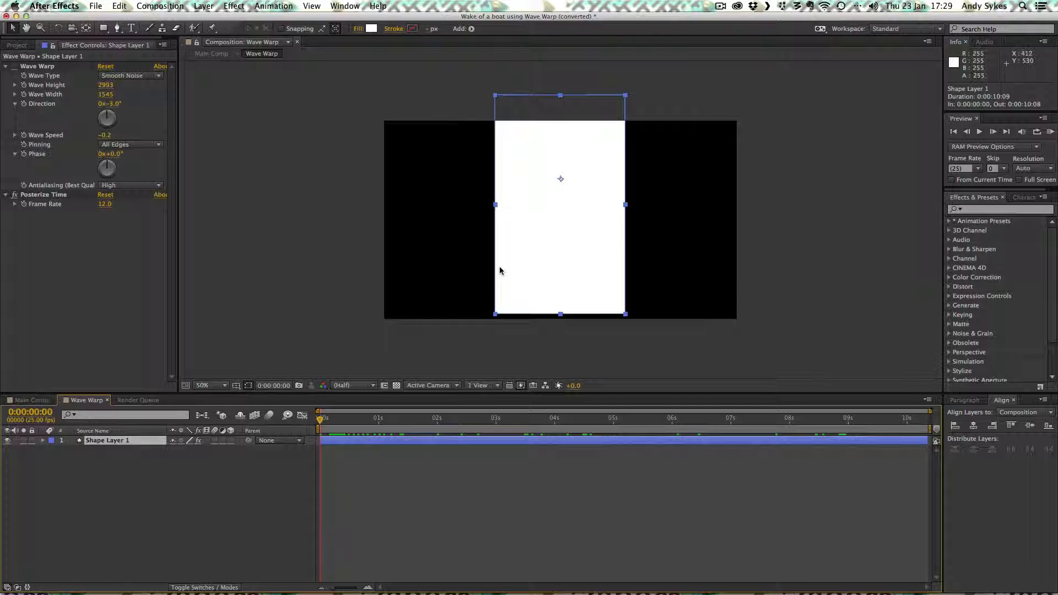
mouse_move(263, 356)
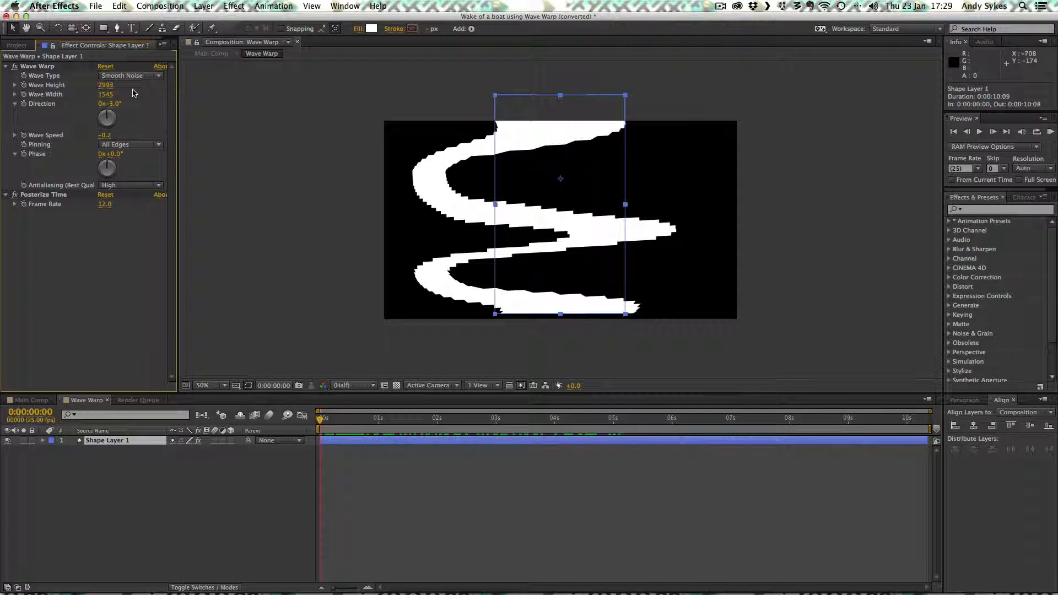
mouse_move(653, 232)
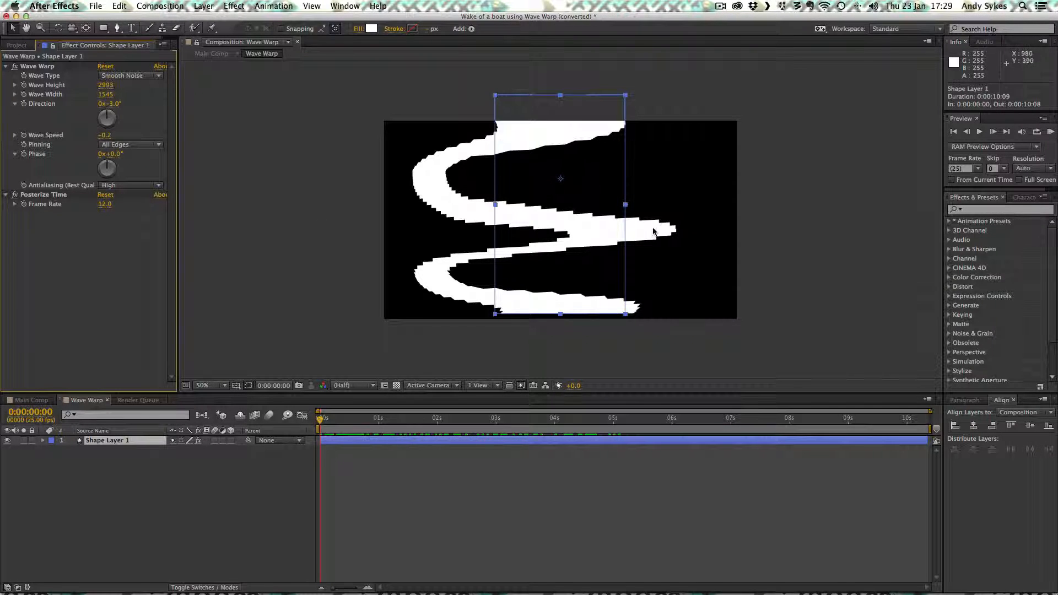
mouse_move(453, 251)
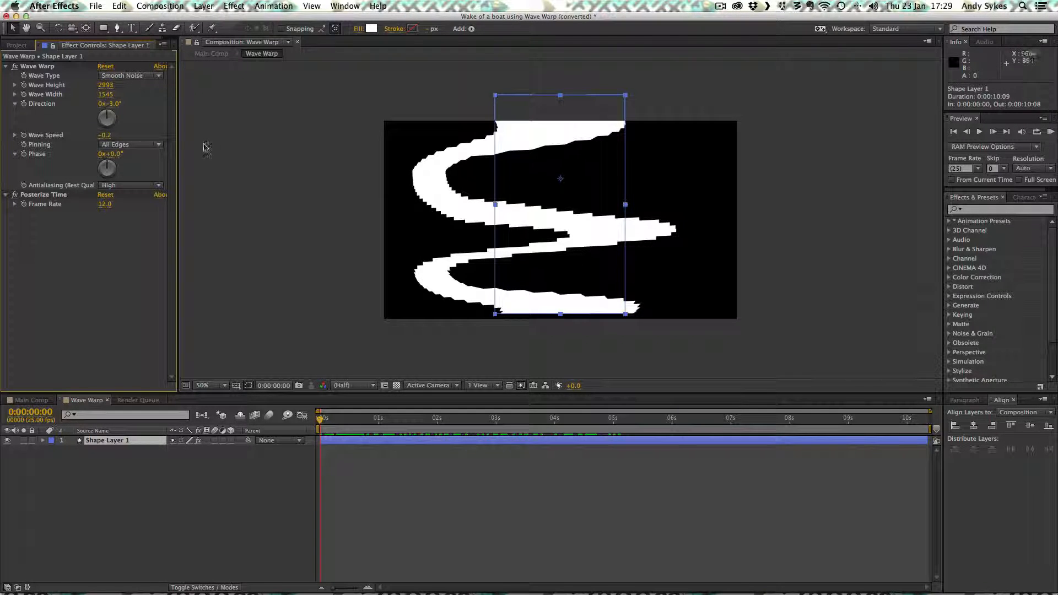
mouse_move(124, 129)
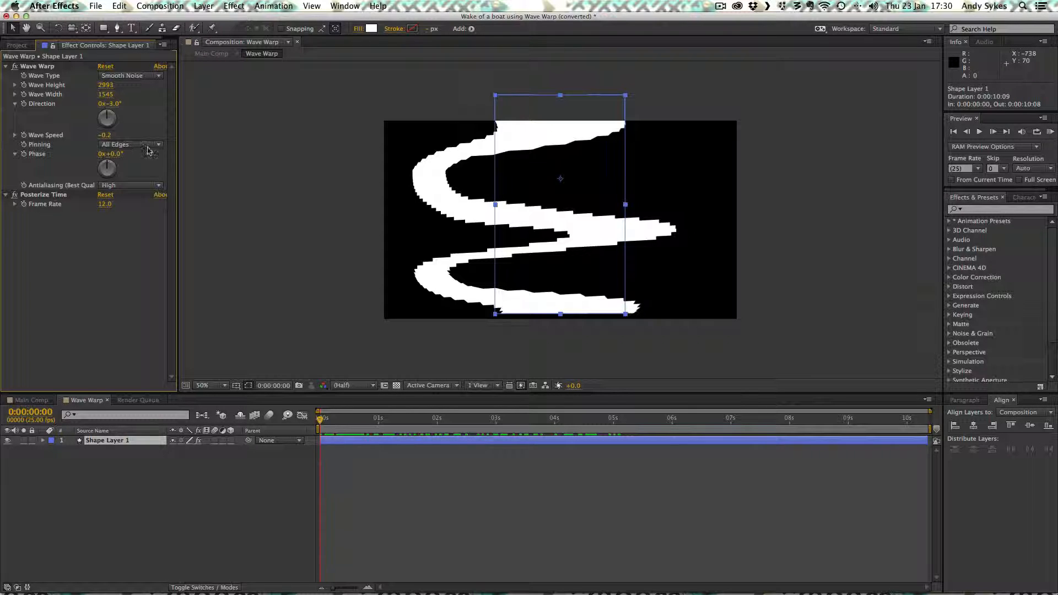
mouse_move(208, 165)
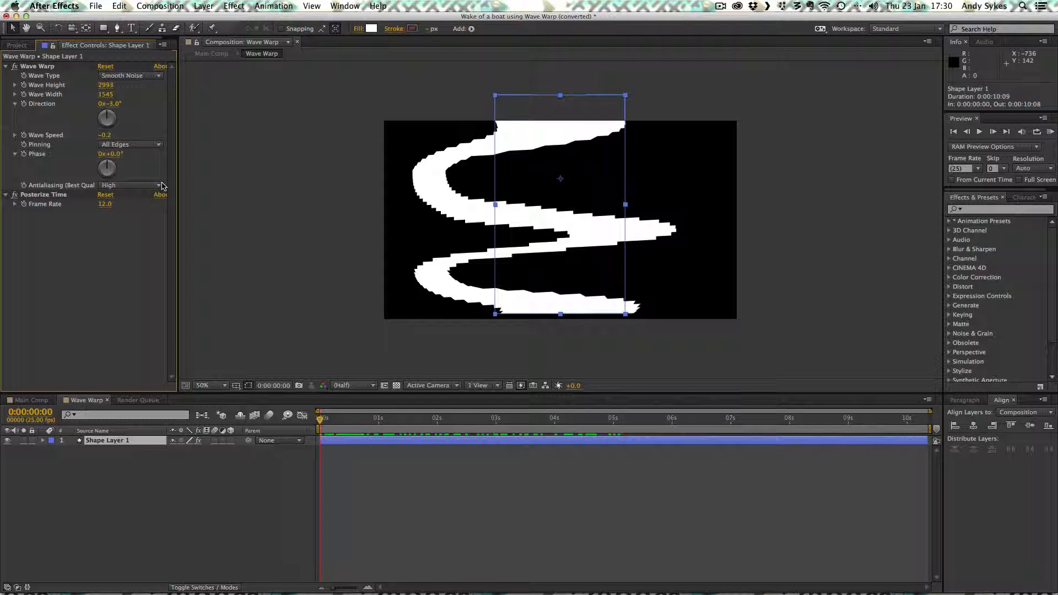
mouse_move(191, 180)
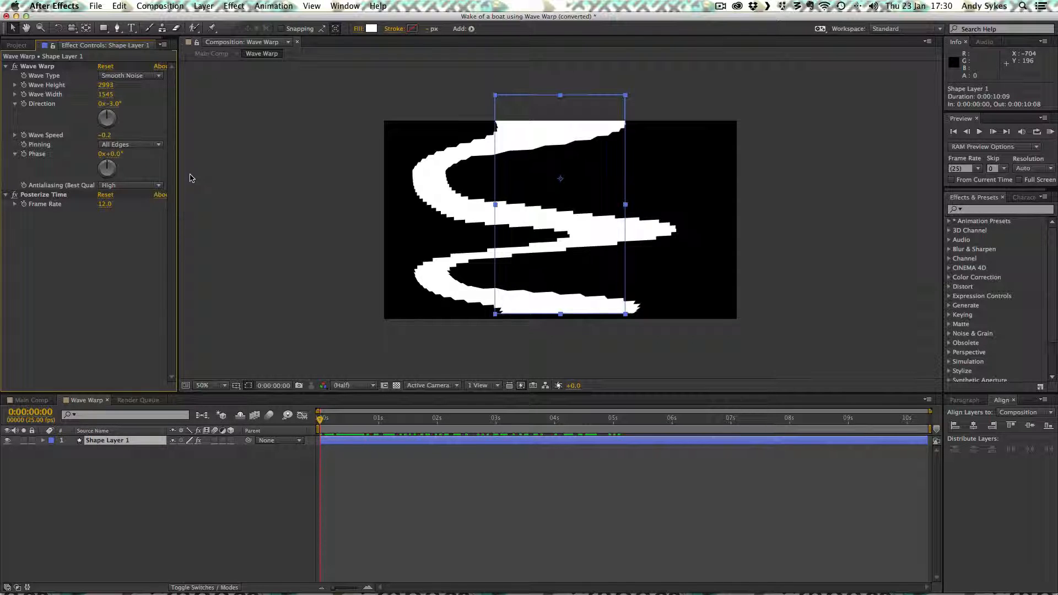
mouse_move(70, 223)
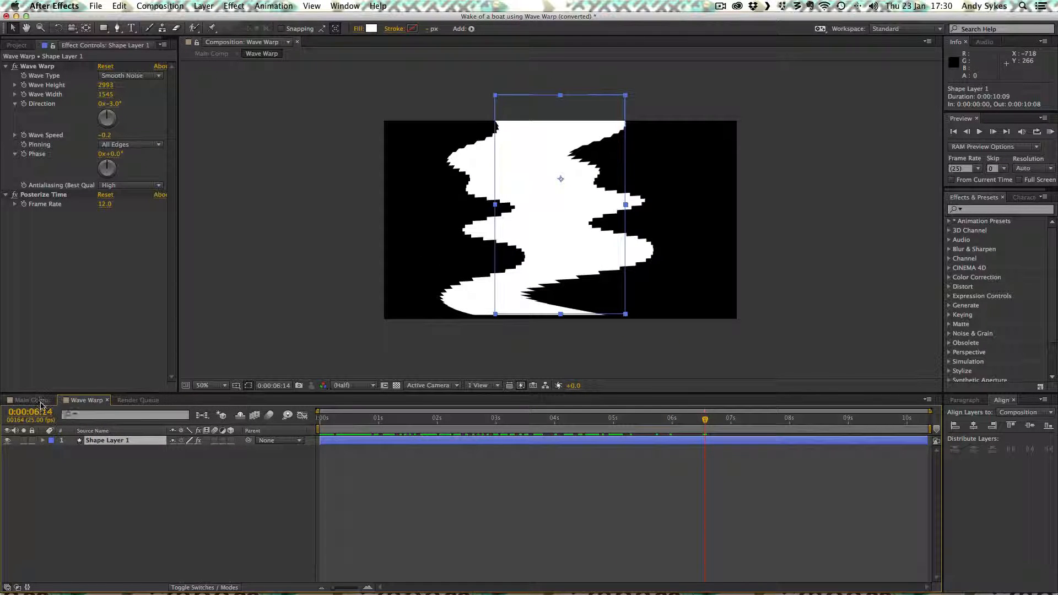
- Switch to Main Comp, scrub through the tilted wake and return to 0:00:00:00
click(29, 399)
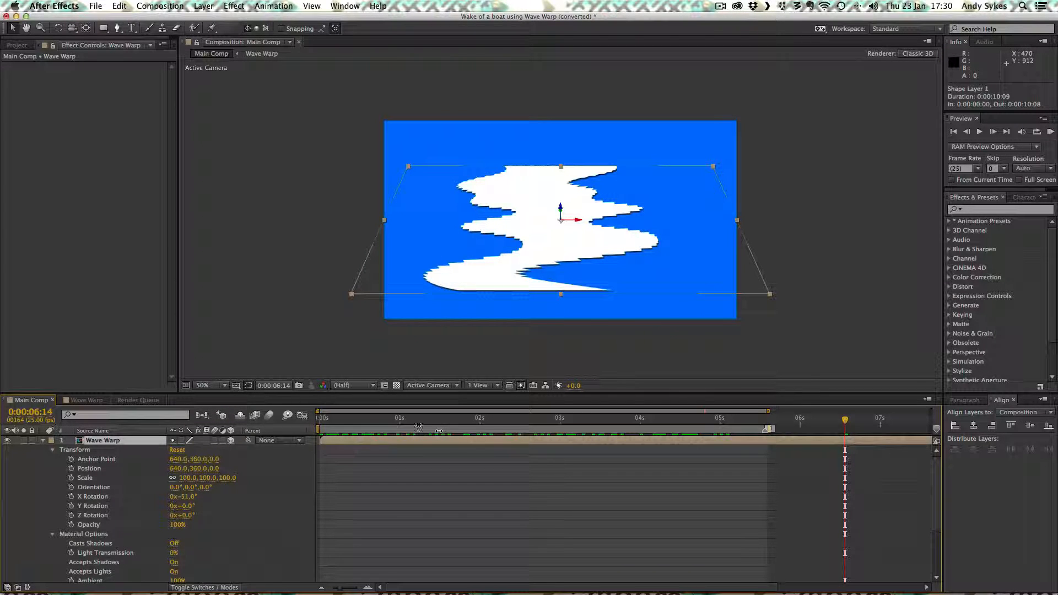
click(319, 418)
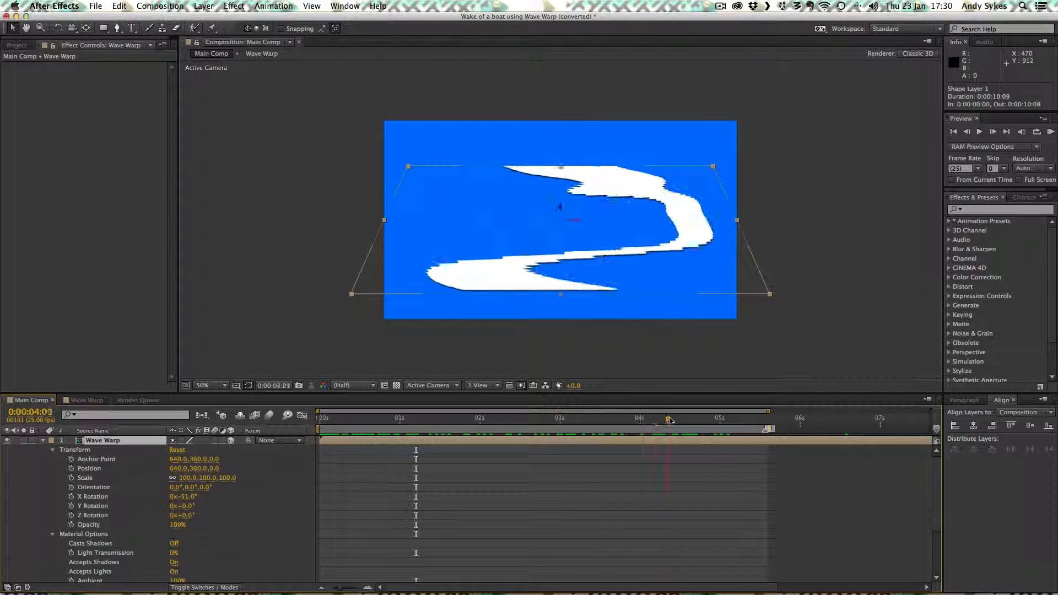
click(323, 437)
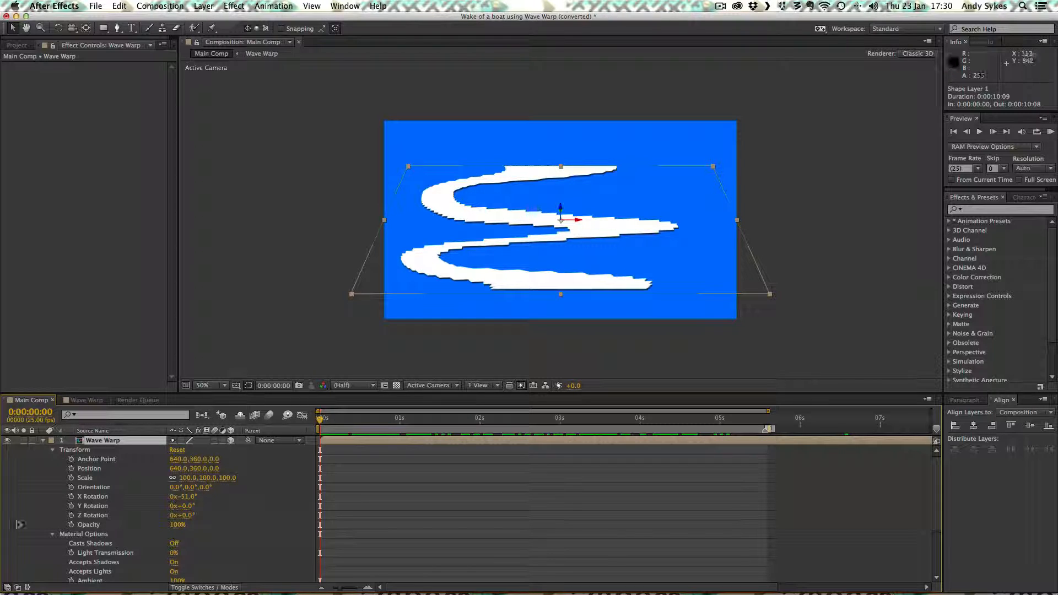
- Reveal the Wave Warp layer's Material Options and expand Layer Styles to show Drop Shadow
scroll(down, 3)
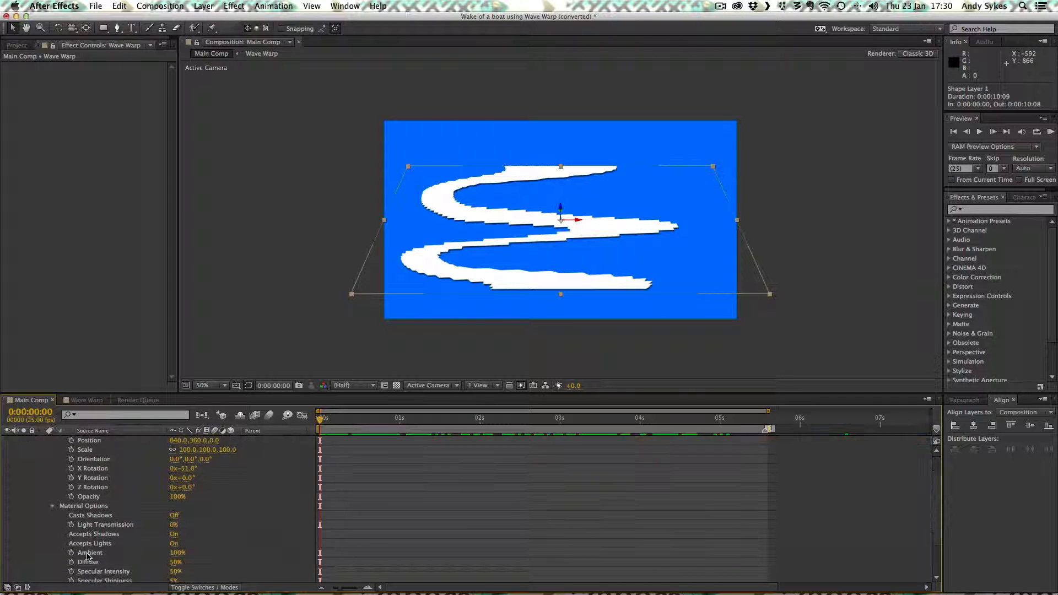
scroll(down, 3)
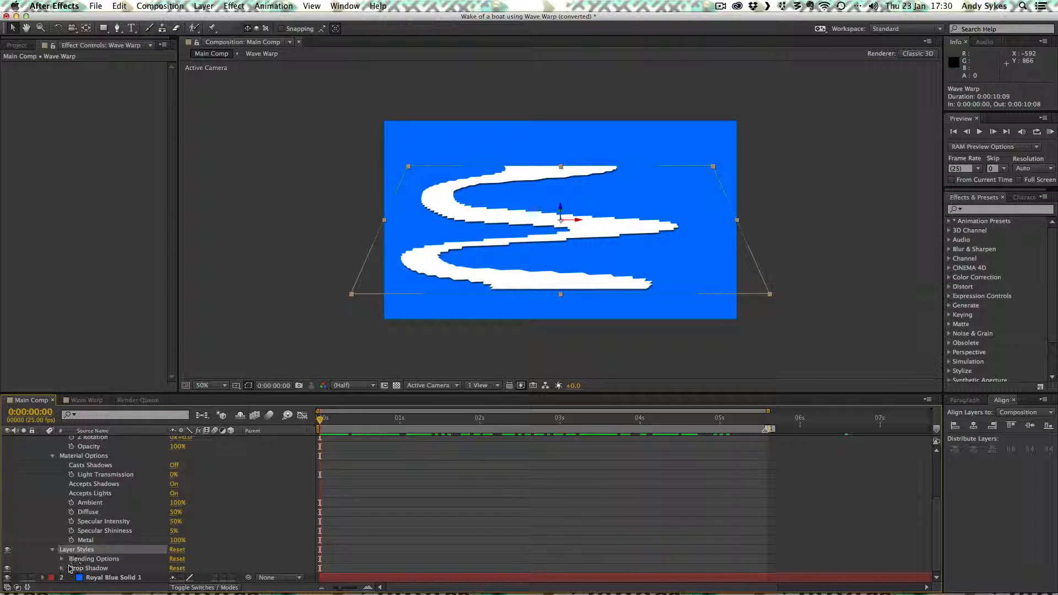
click(89, 567)
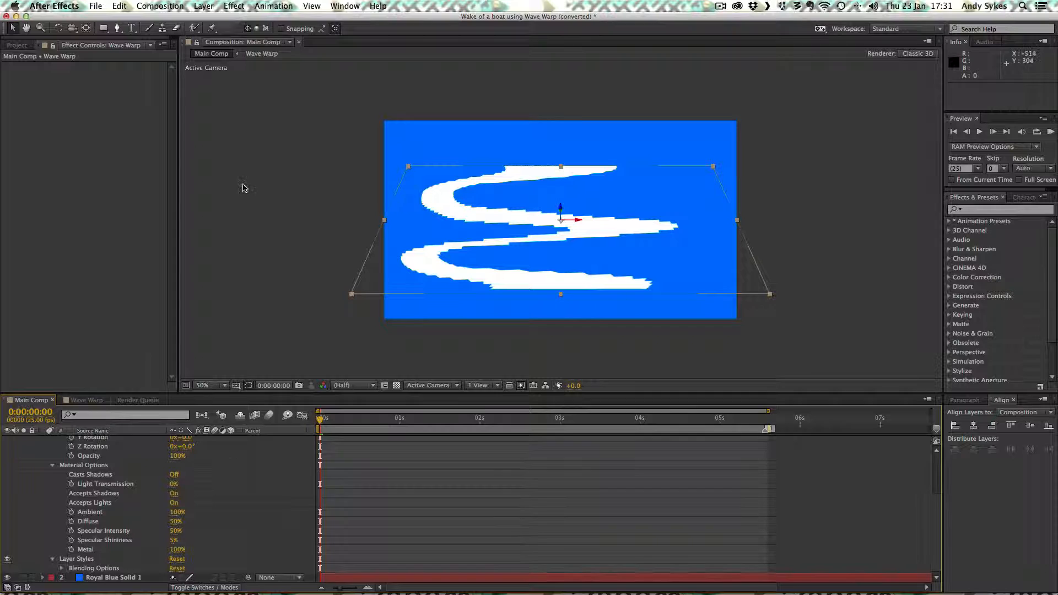
mouse_move(464, 226)
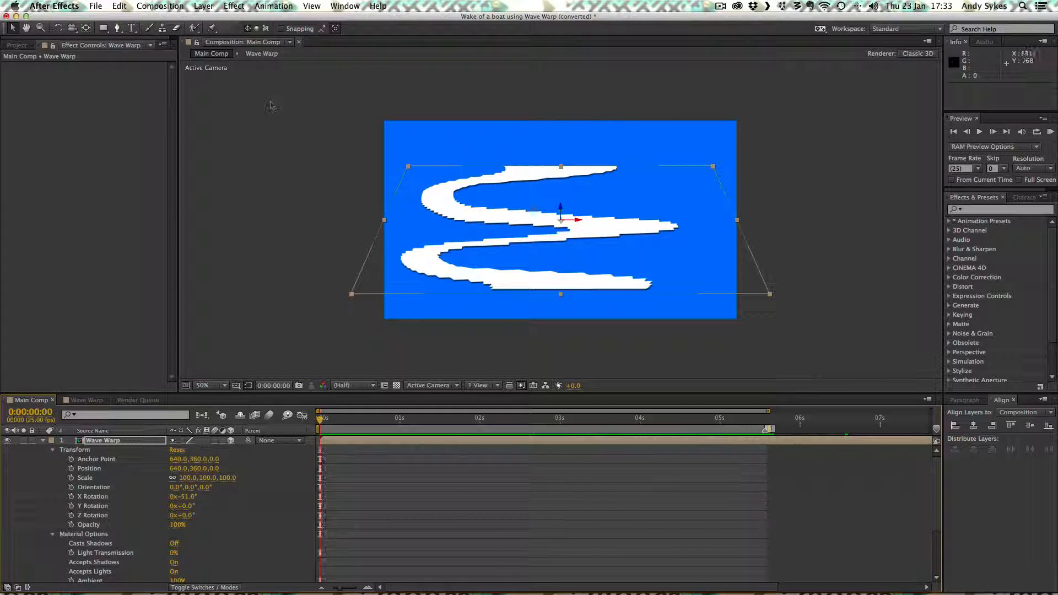
mouse_move(266, 250)
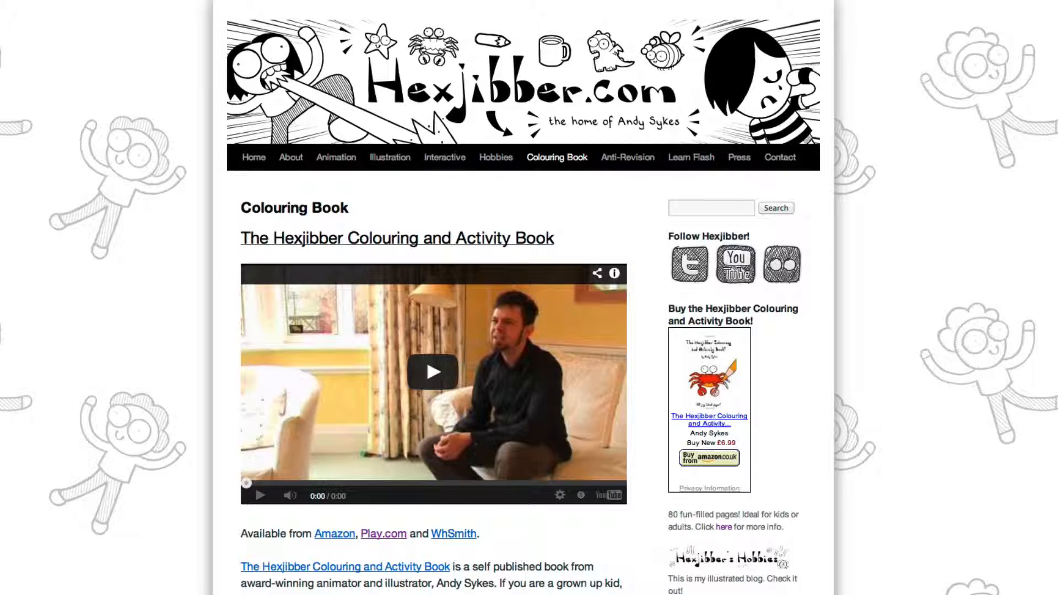
- Play the Colouring Book video, then go to the Anti-Revision book page
click(432, 371)
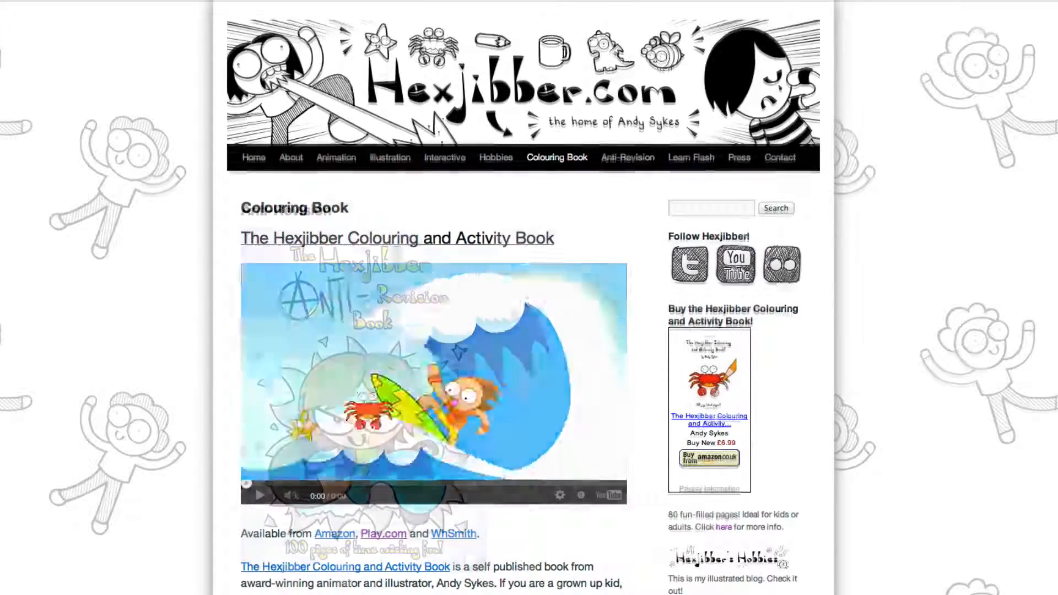
click(626, 158)
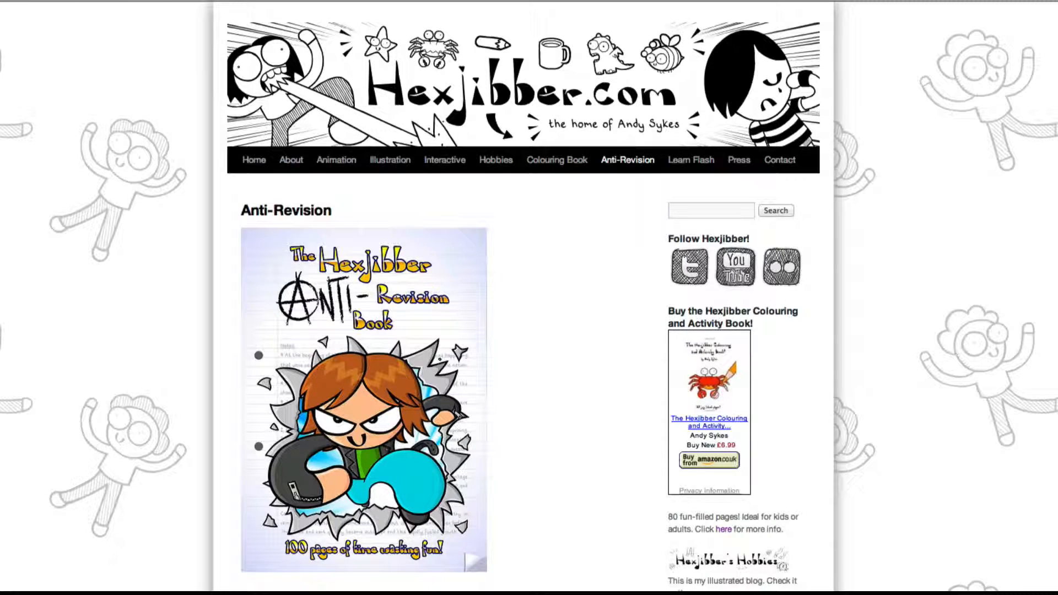